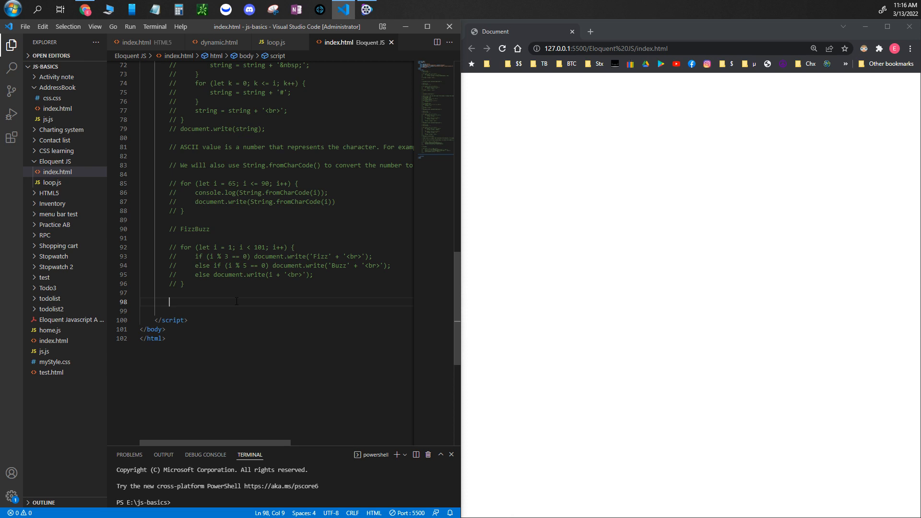
Step: Write the loop header for (let i = 1; i < 101; i++) { on line 98
text(for)
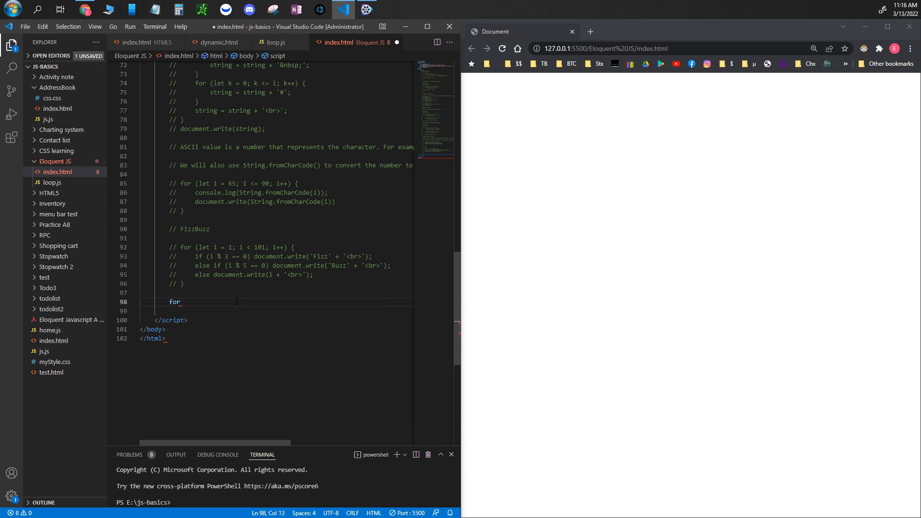
text(()
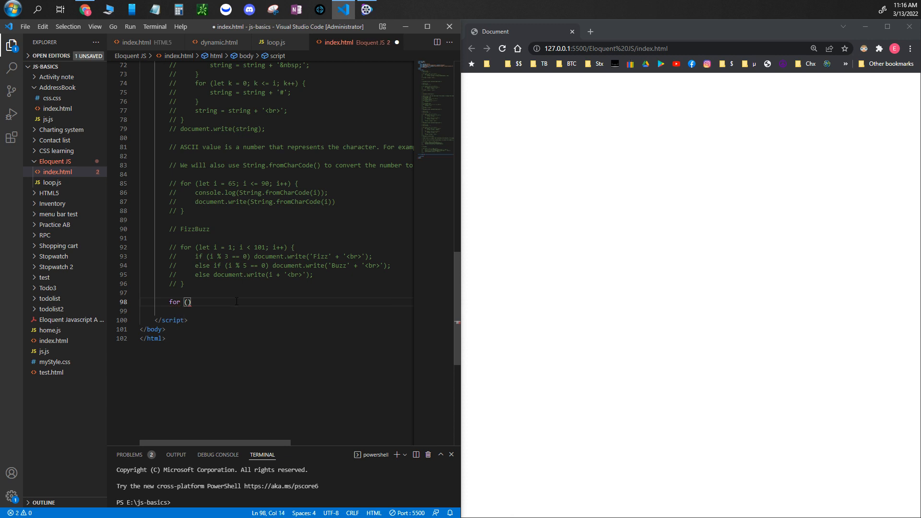
text(let)
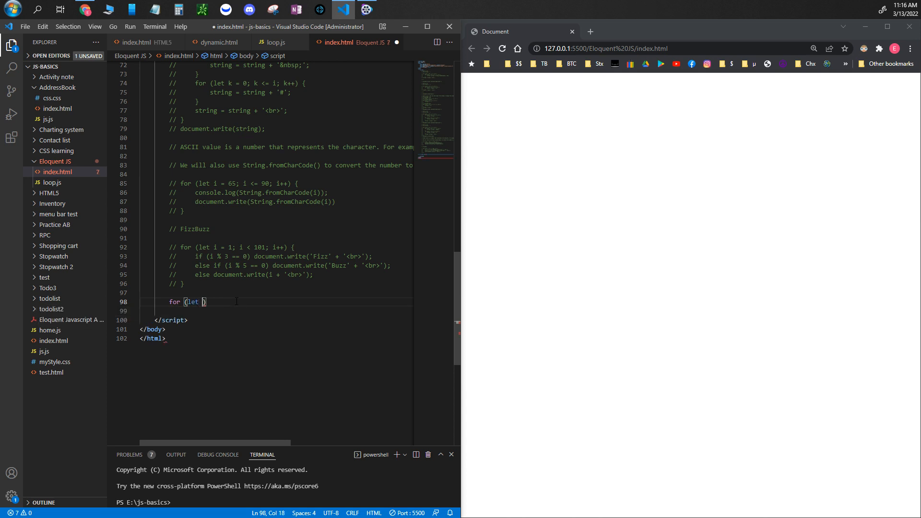
text(i = 1;)
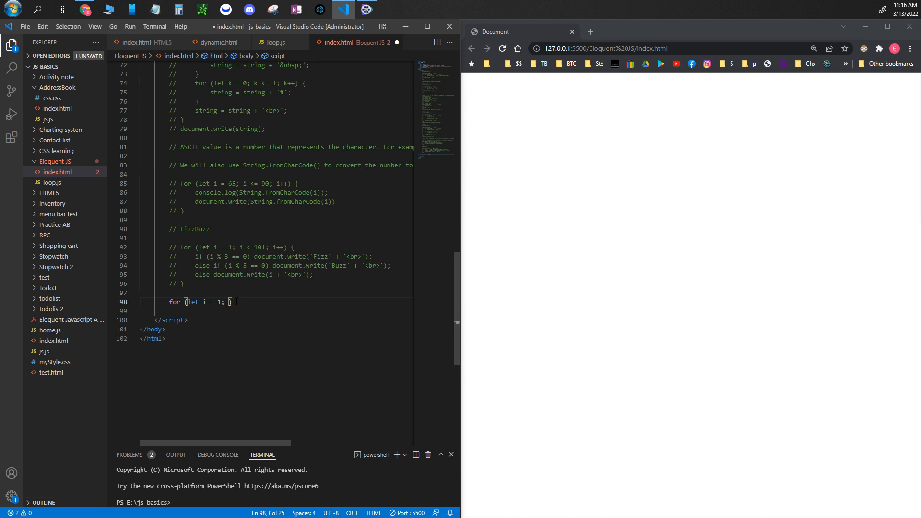
text(i < 101)
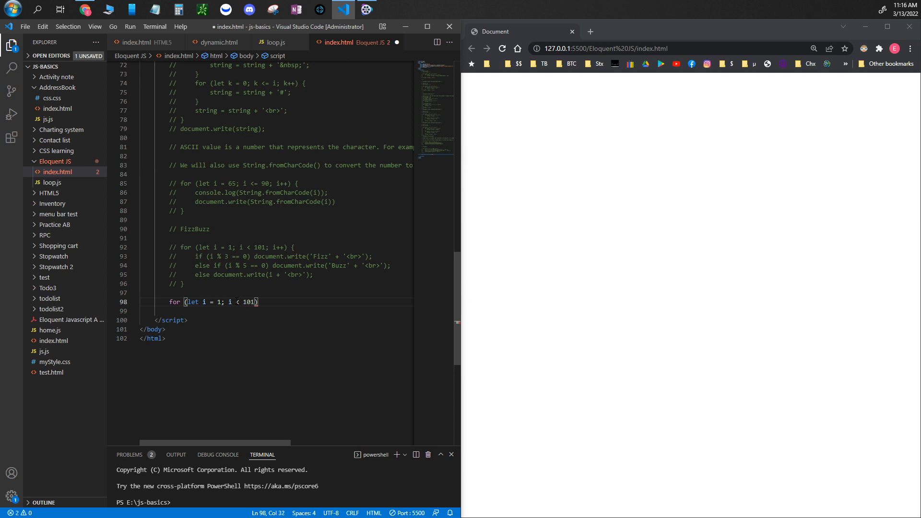
text(;)
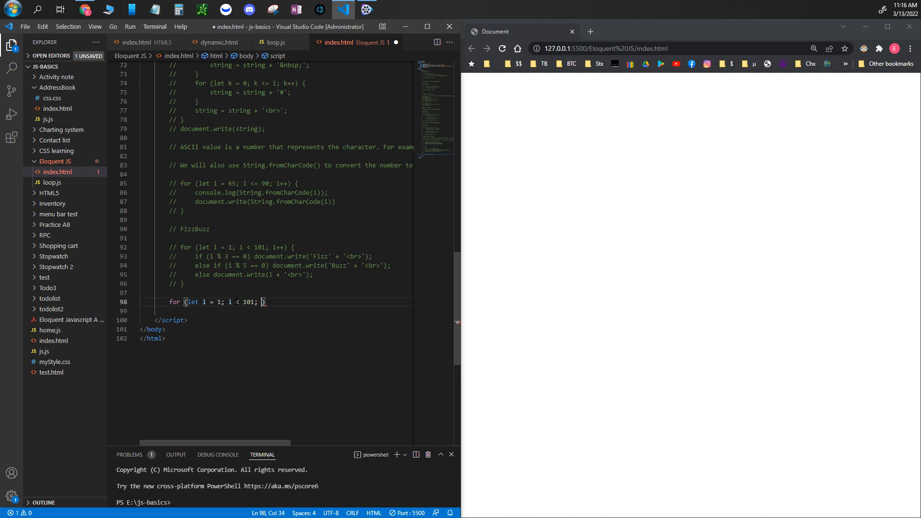
text(i+)
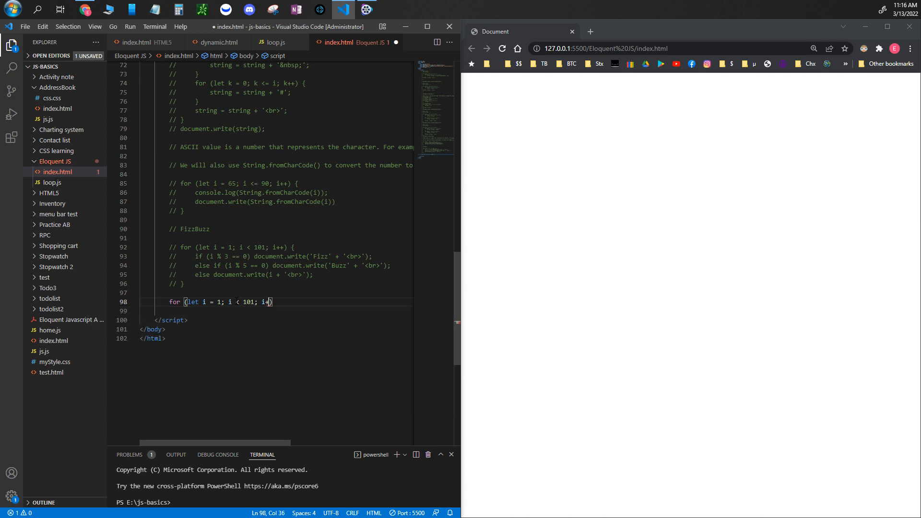
text(+)
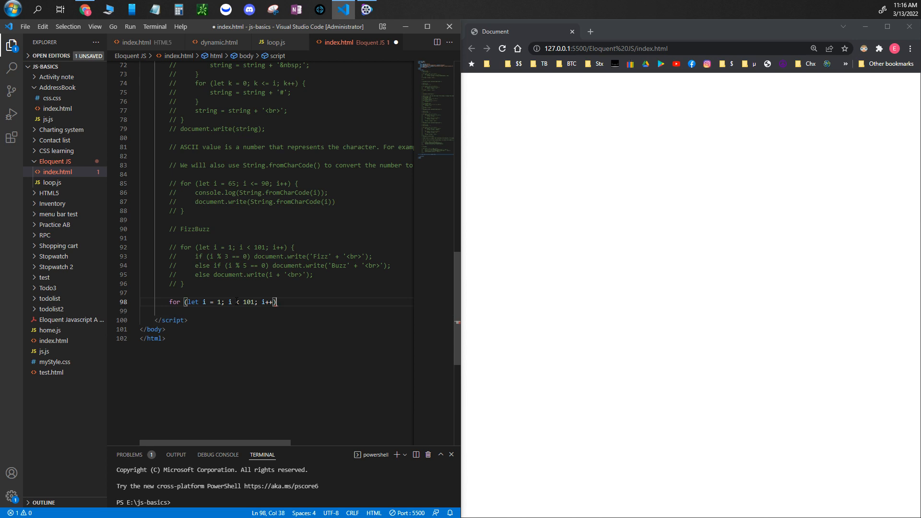
text({)
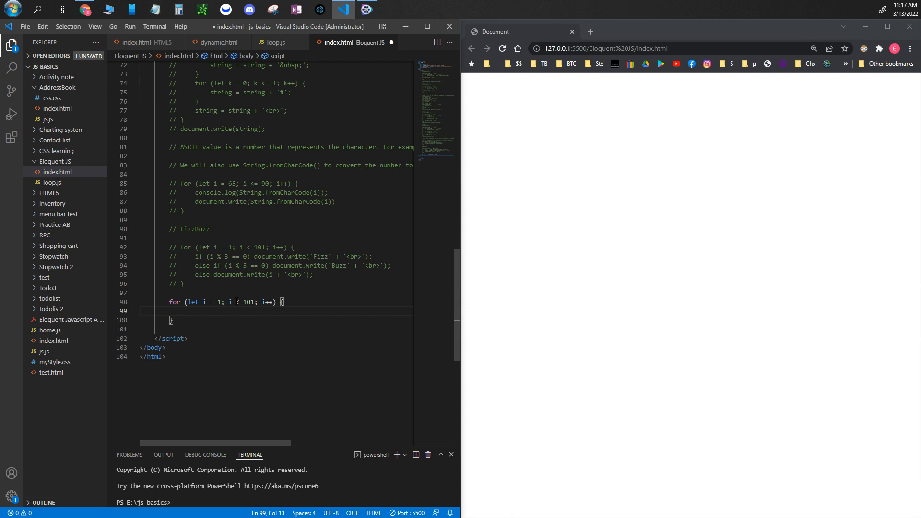
Step: Add console.log(i); inside the for loop
text(consol)
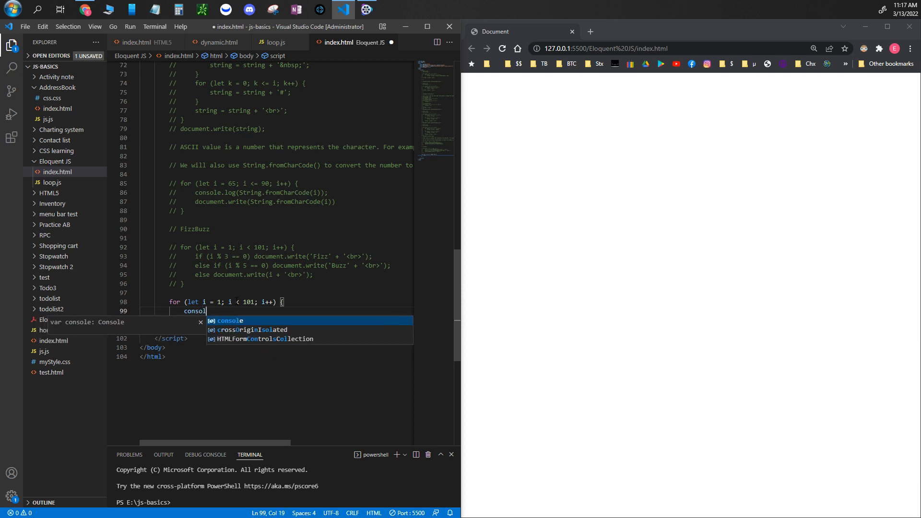
text(e.log()
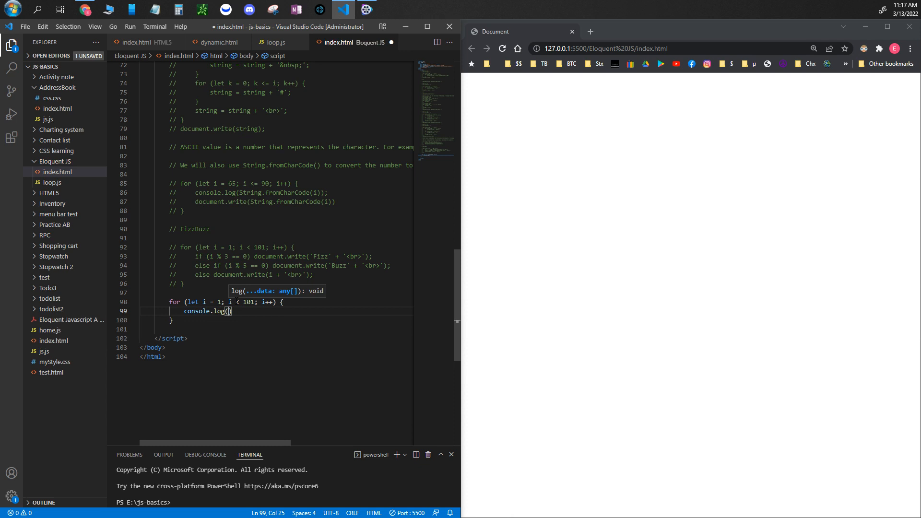
text(i)
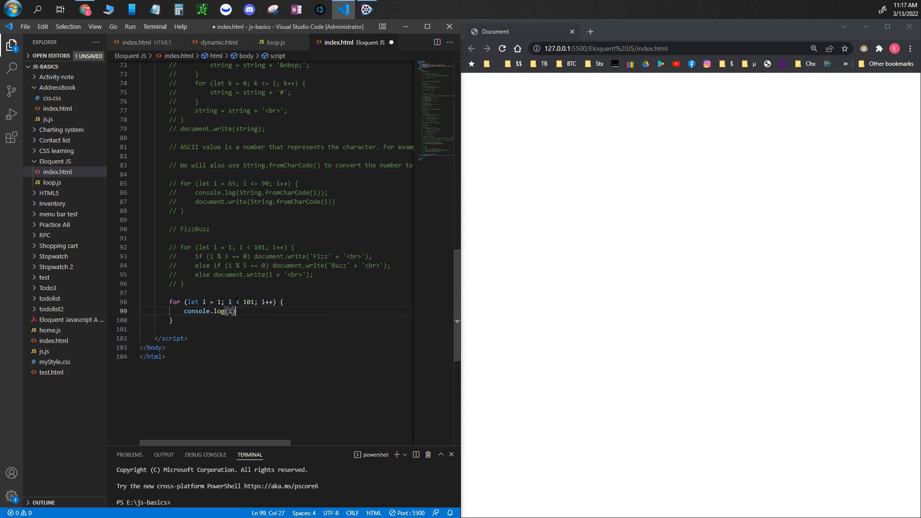
text(;)
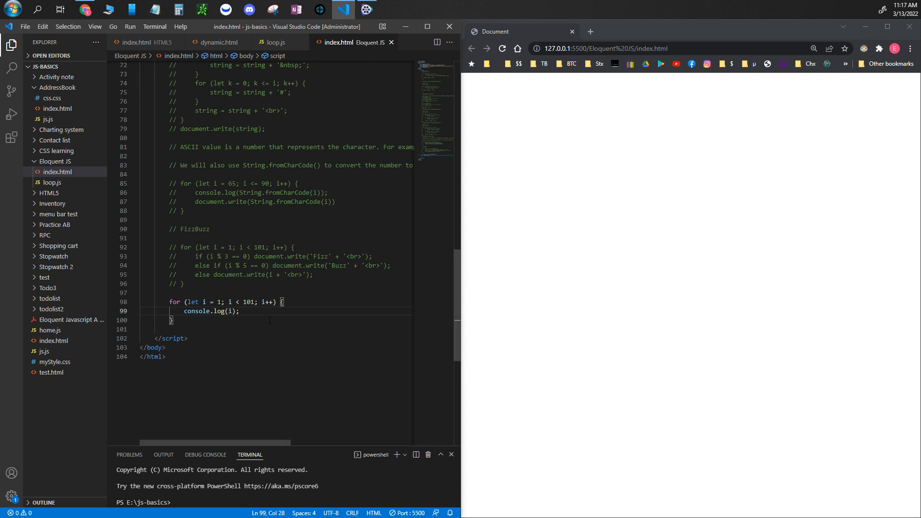
Step: Inspect the page and confirm the Console lists 1 through 100
right_click(573, 181)
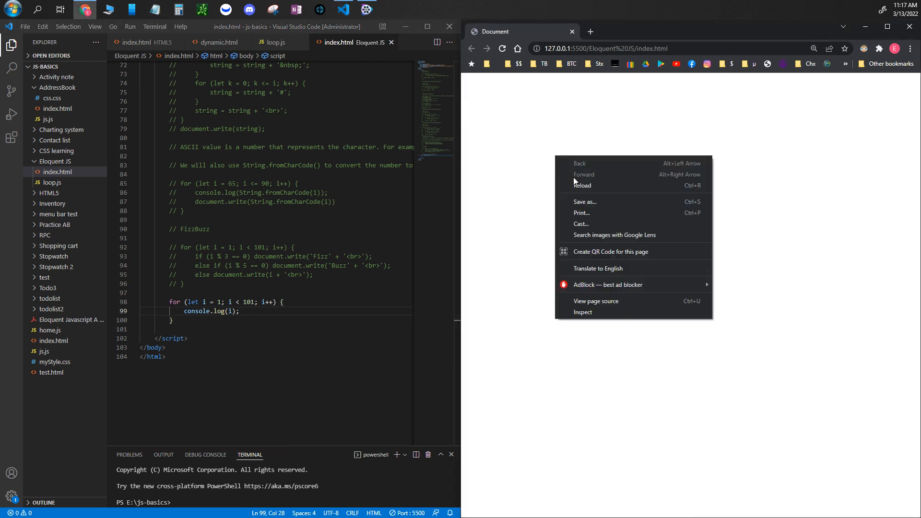
click(583, 312)
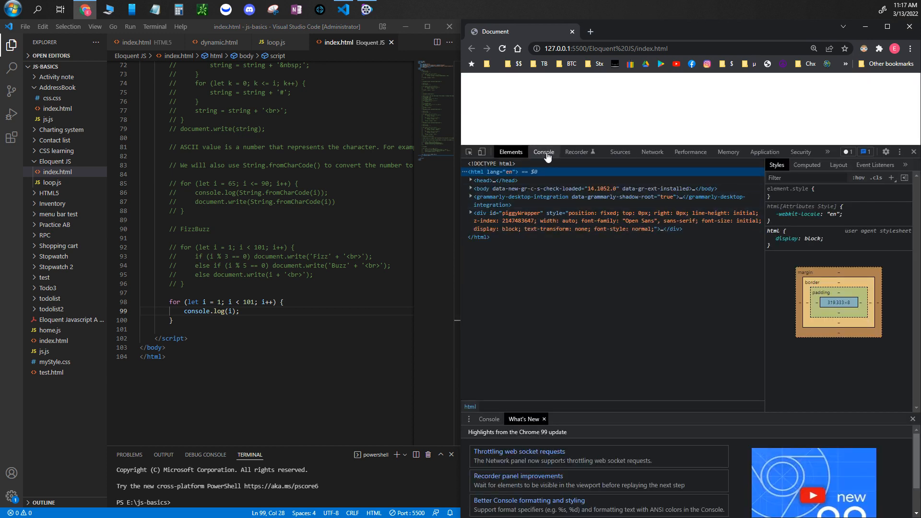
click(544, 151)
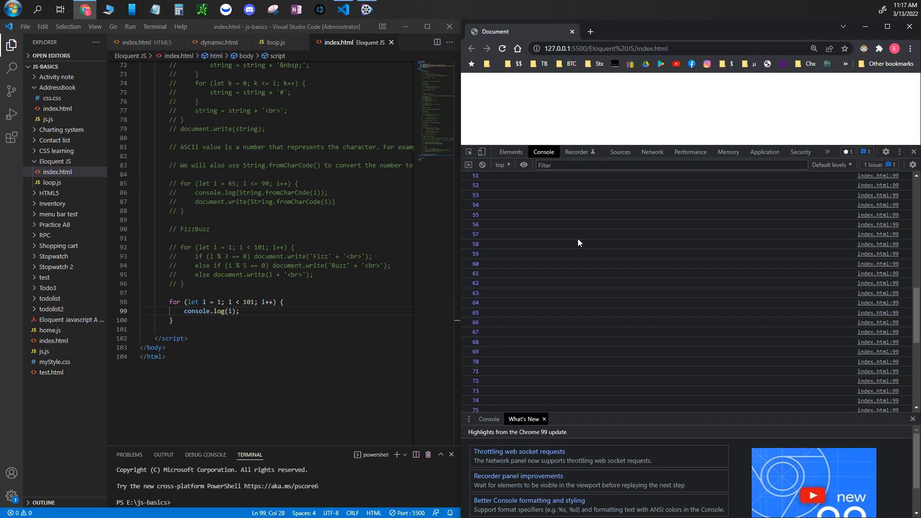
scroll(up, 3)
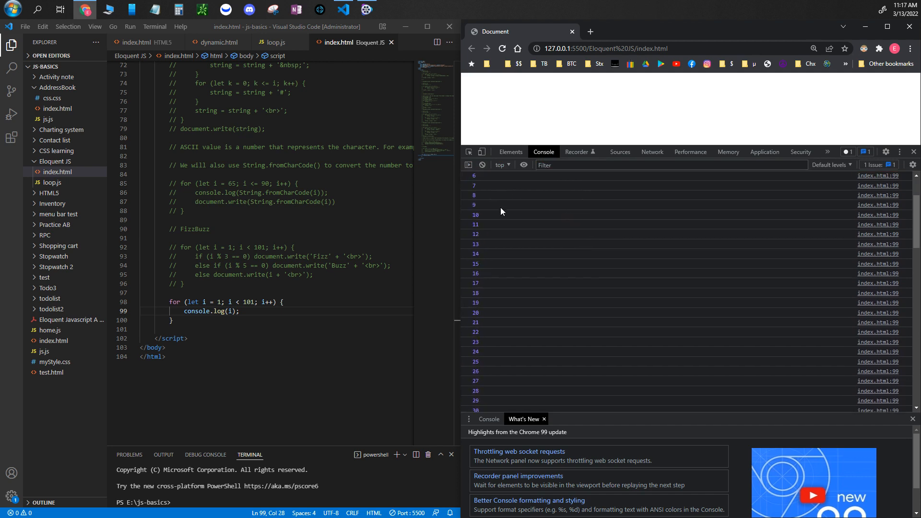
scroll(down, 3)
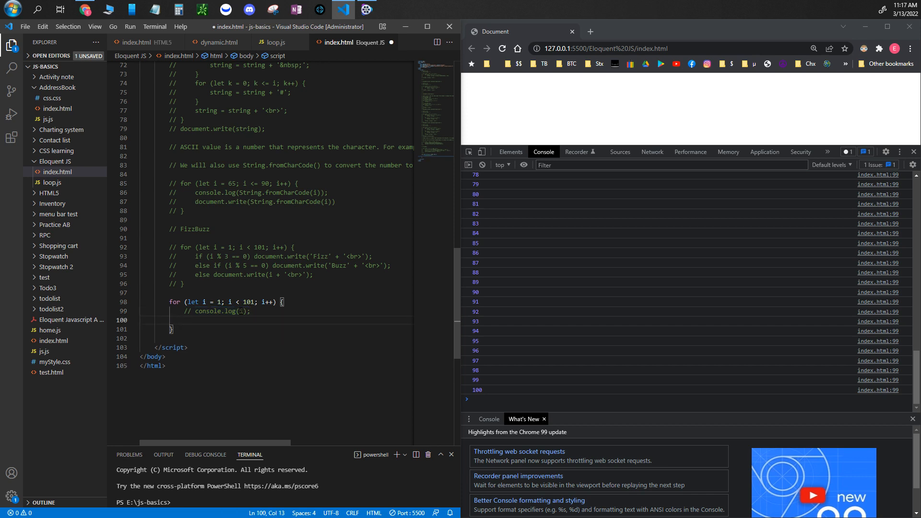
Step: Add document.write(i); to the loop and view the numbers run together on the page
text(document.write()
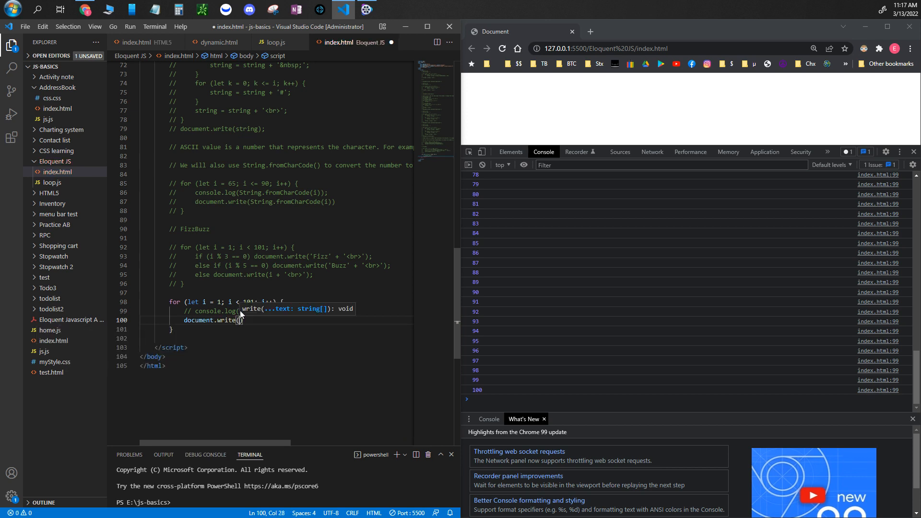
text(i)
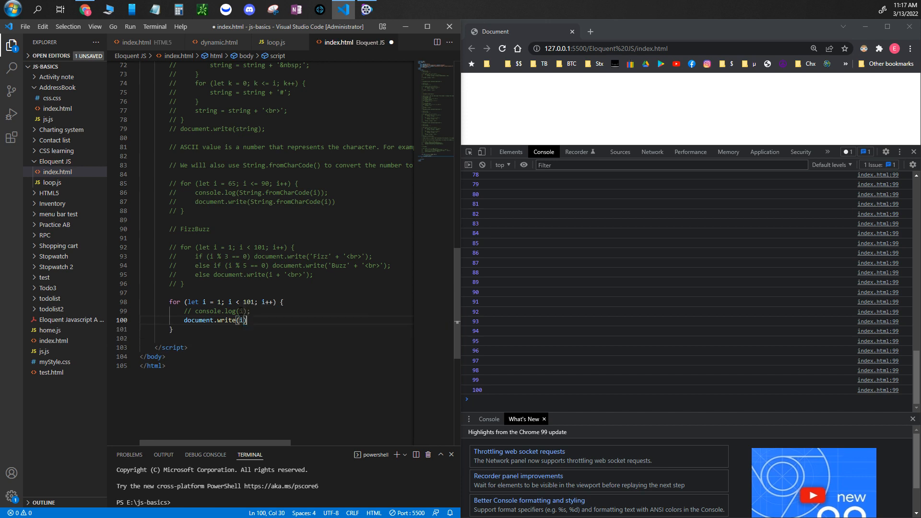
text(;)
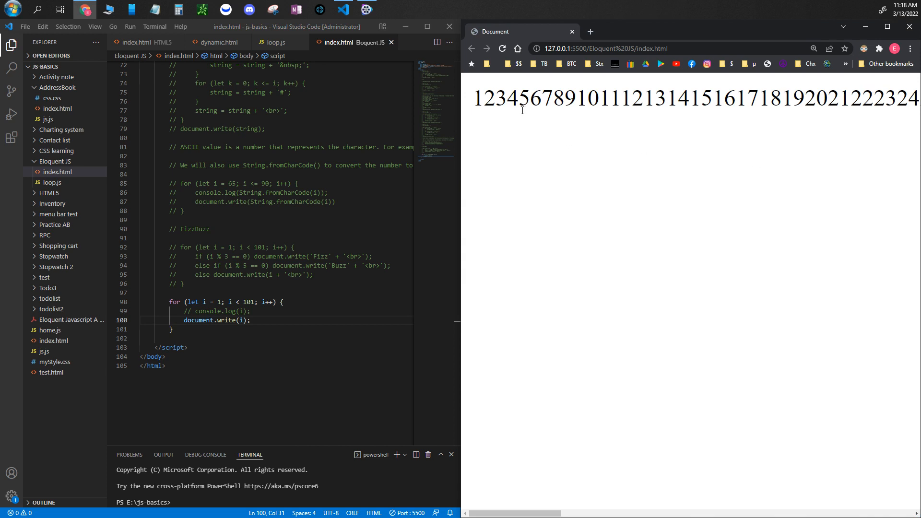
mouse_move(606, 459)
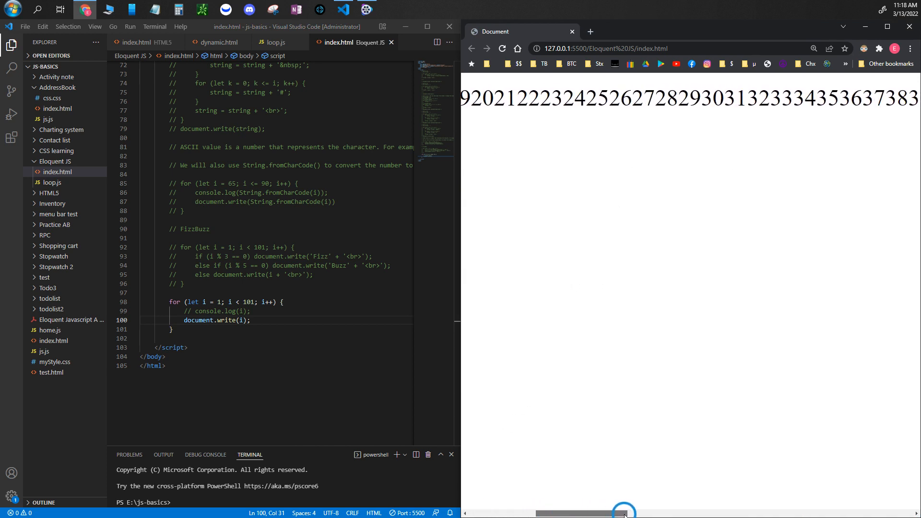
scroll(right, 3)
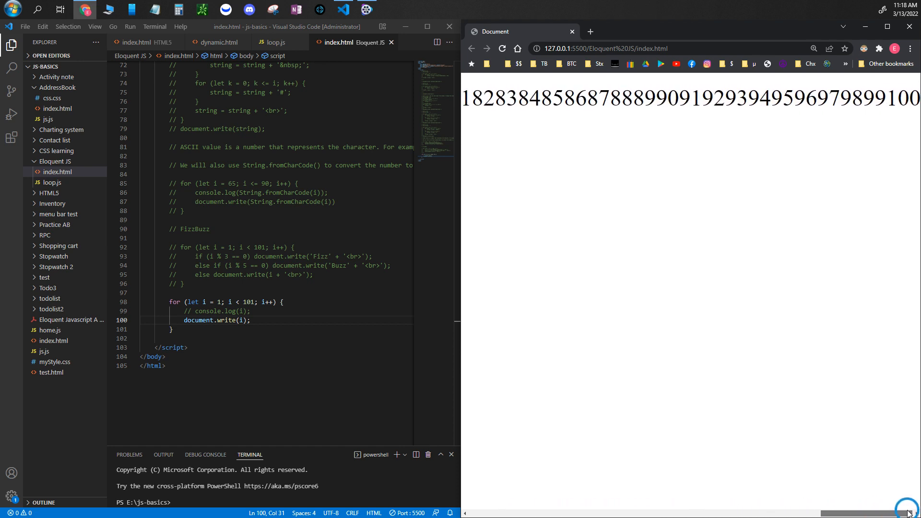
scroll(right, 3)
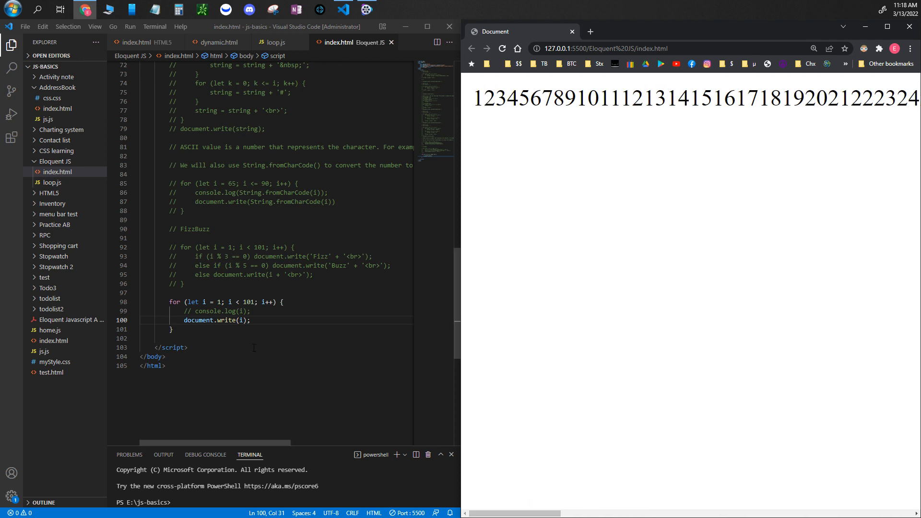
mouse_move(496, 108)
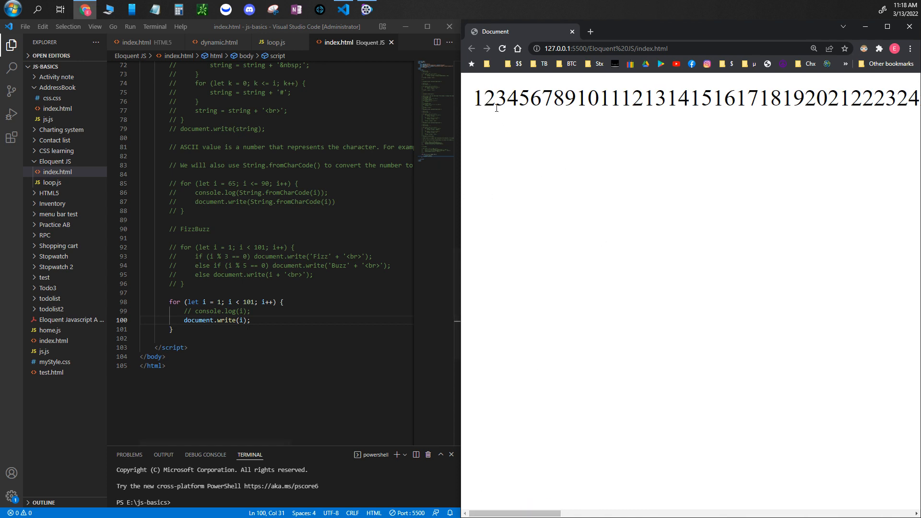
mouse_move(482, 119)
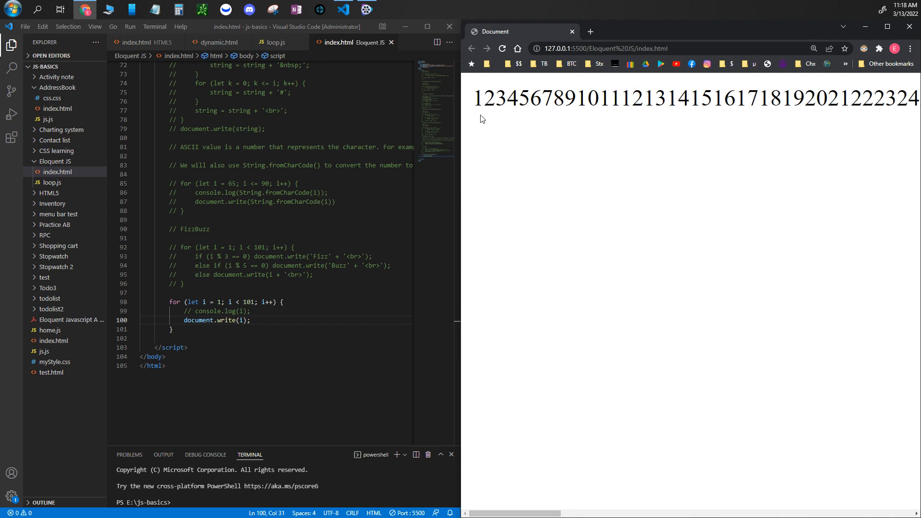
mouse_move(482, 99)
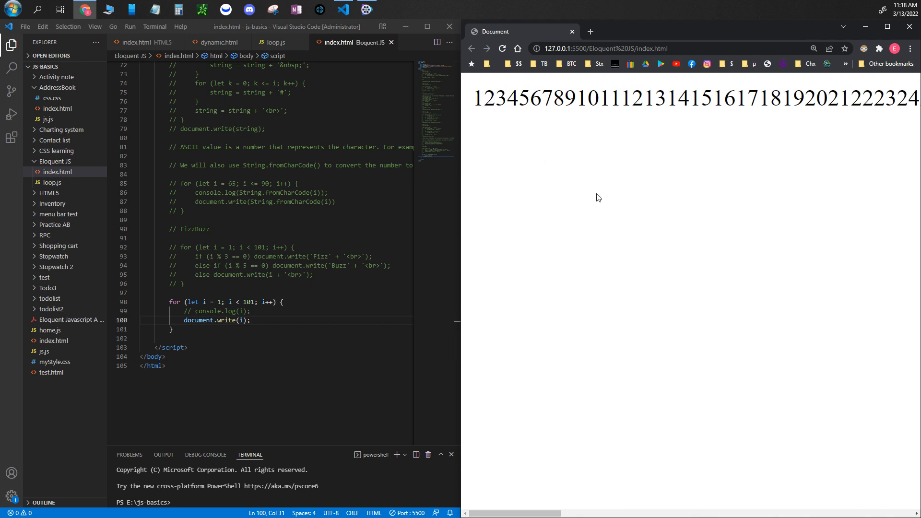
mouse_move(482, 89)
text( +)
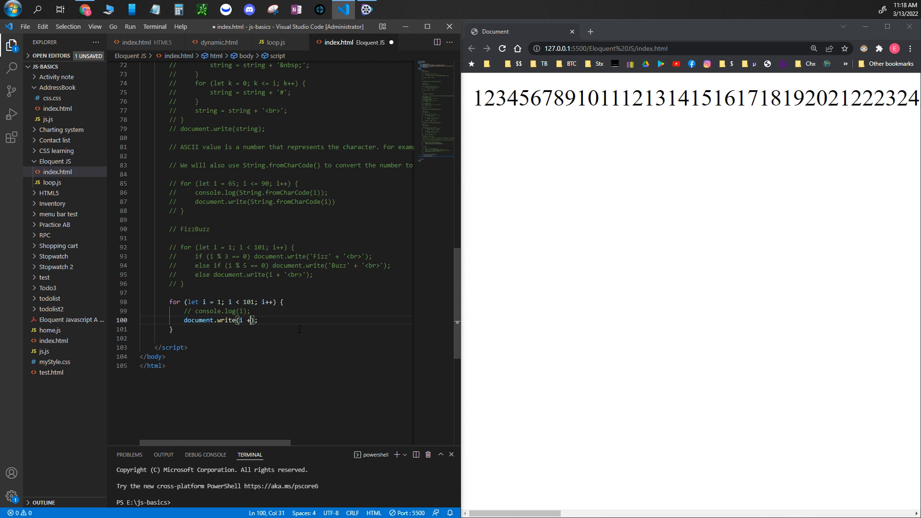
Step: Append + '<br>' to document.write(i) and scroll the page to see numbers listed vertically
text('<')
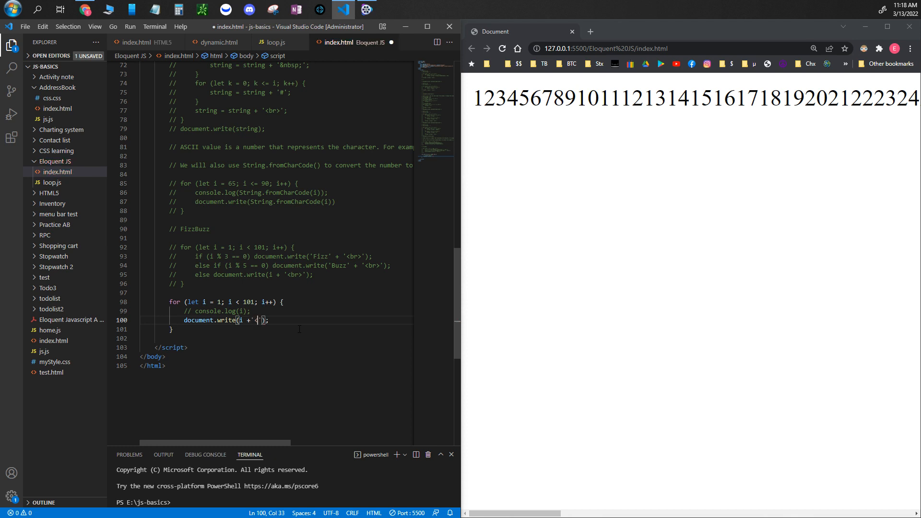
text(br>)
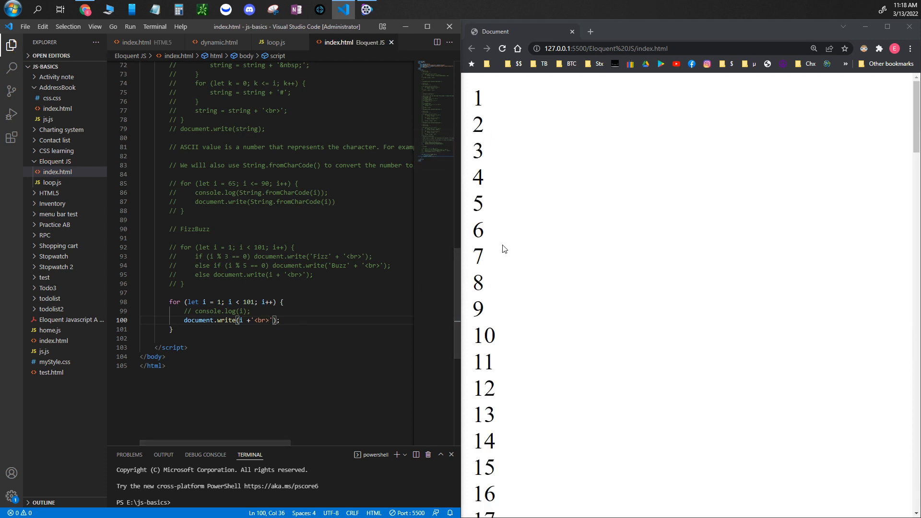
scroll(down, 3)
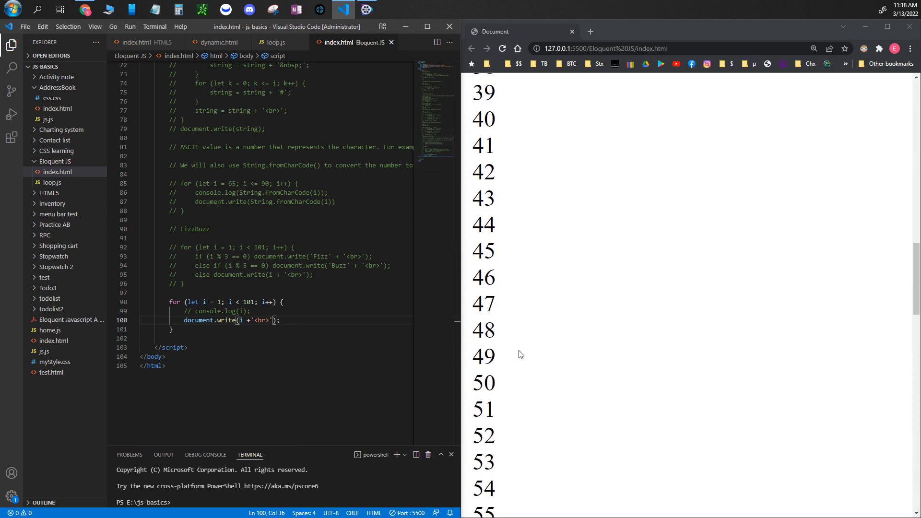
scroll(down, 3)
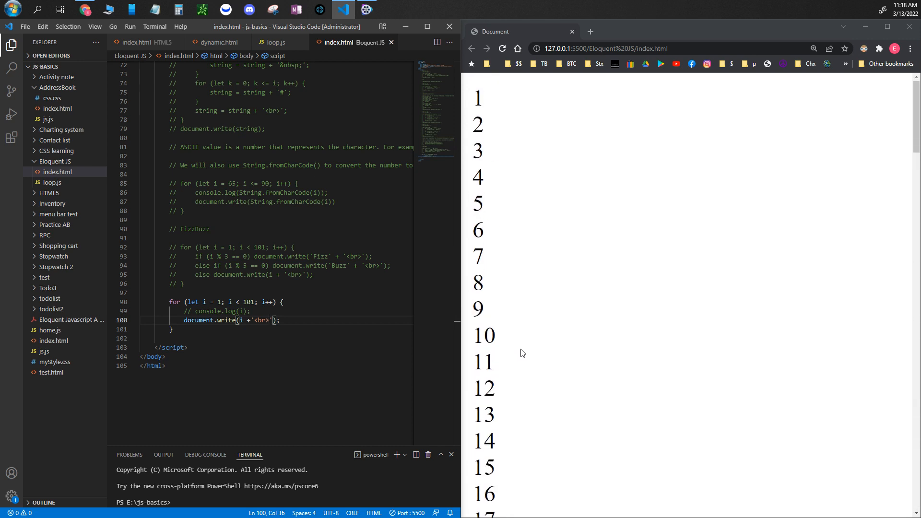
mouse_move(528, 310)
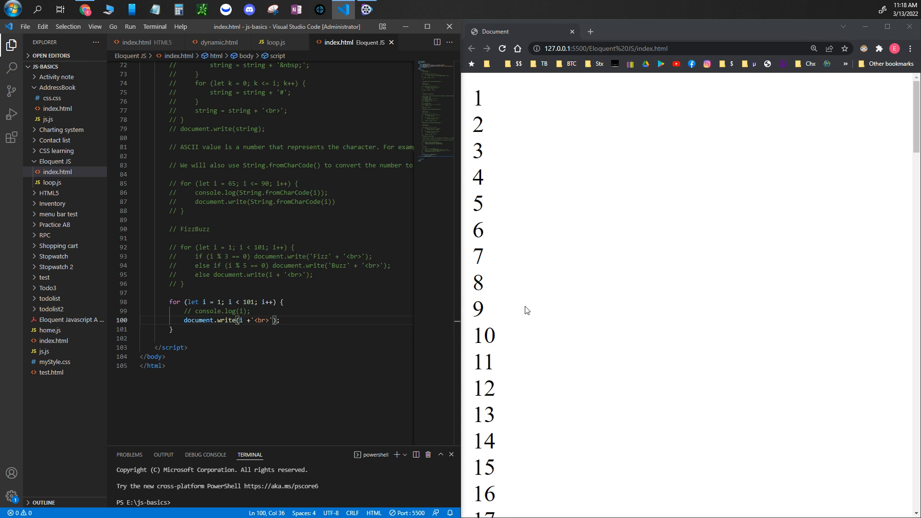
mouse_move(489, 157)
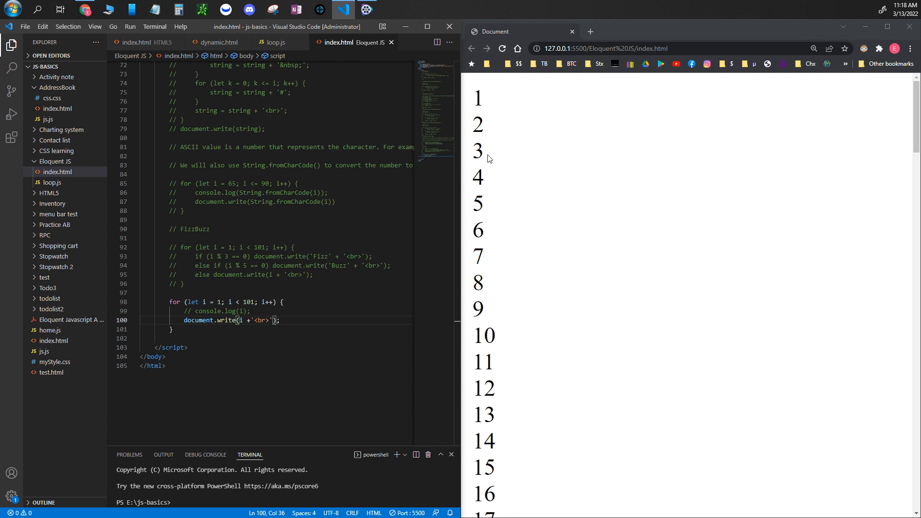
mouse_move(500, 153)
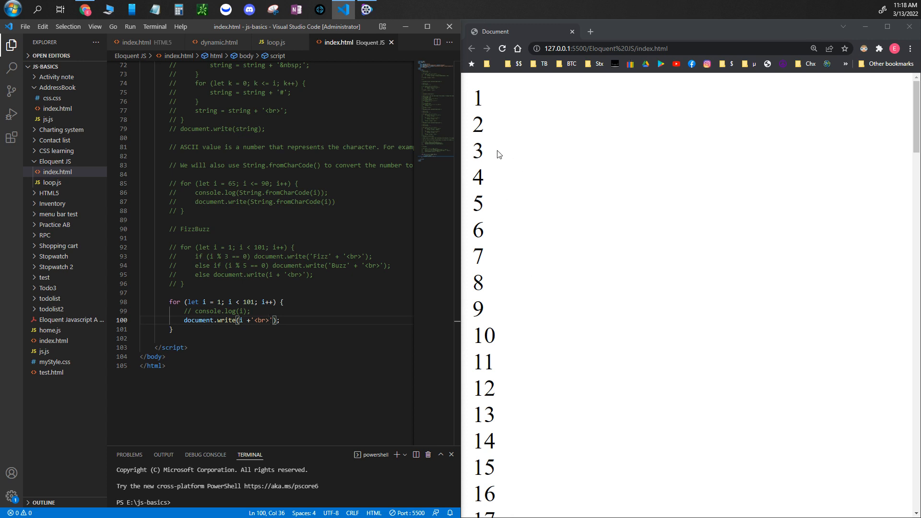
mouse_move(502, 155)
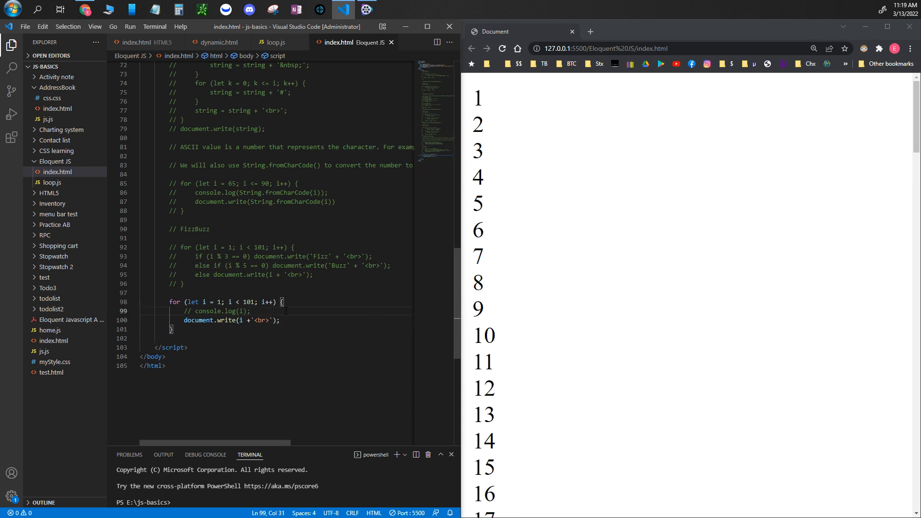
Step: Add if (i % 3 == 0) document.write('Buzz'); on a new line in the loop
key(Enter)
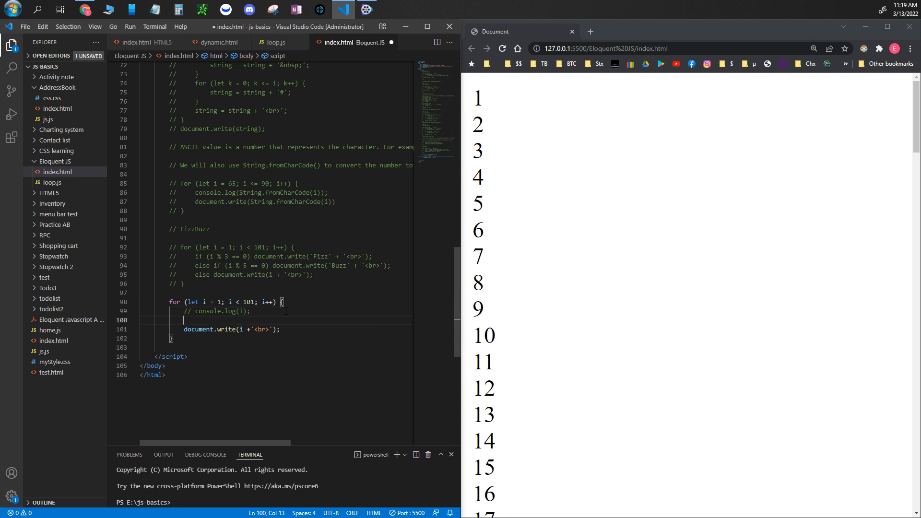
text(if)
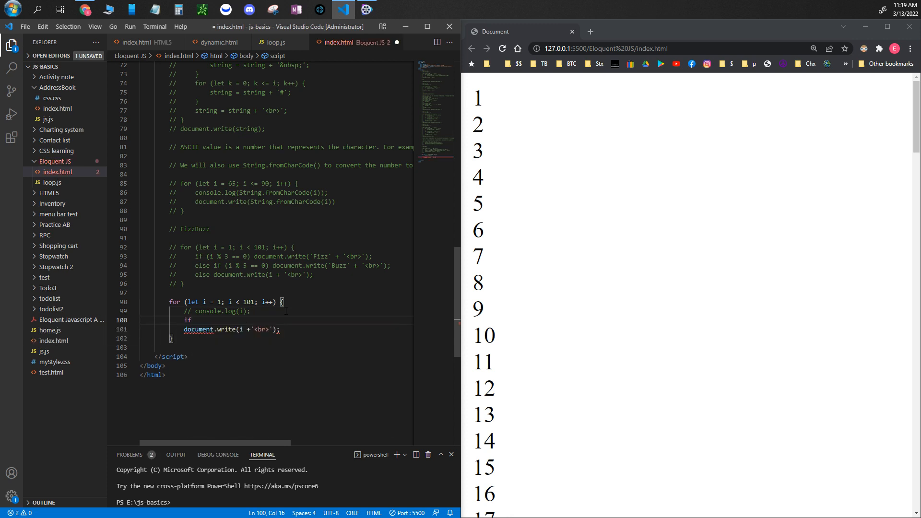
text(()
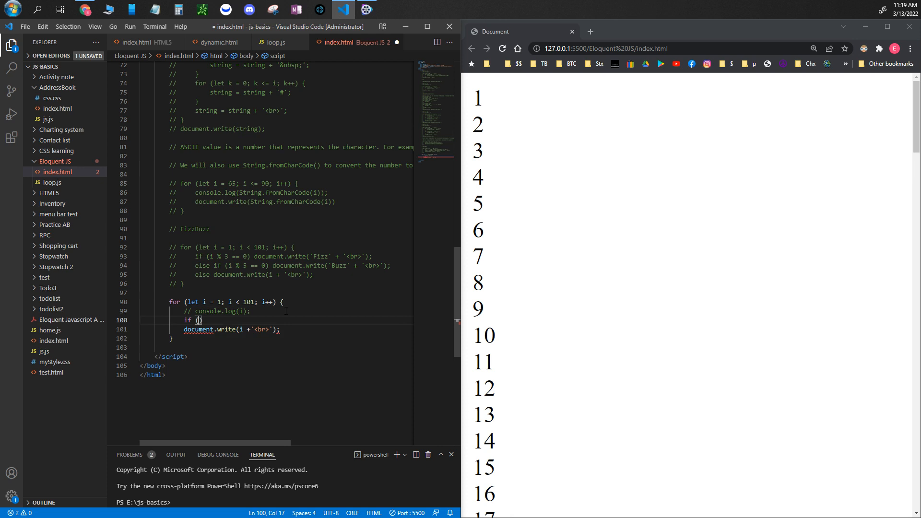
text(i %)
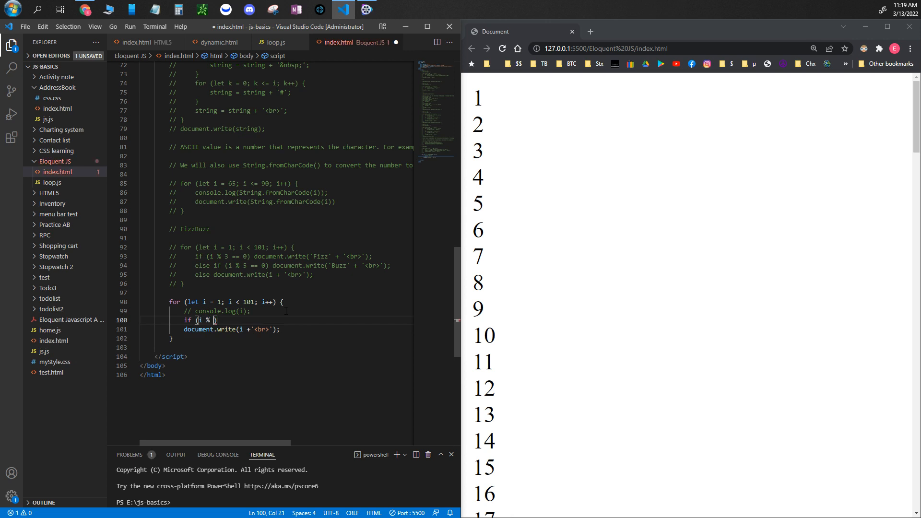
text(3)
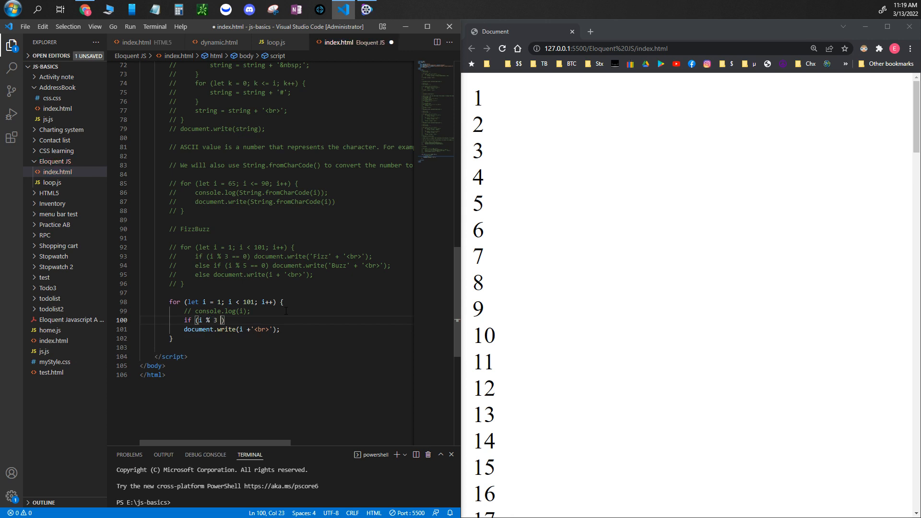
text(==)
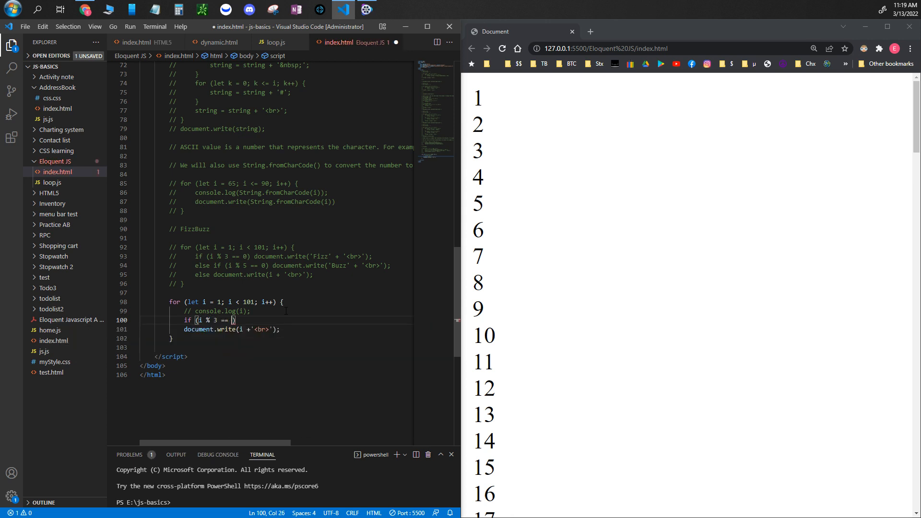
text(0)
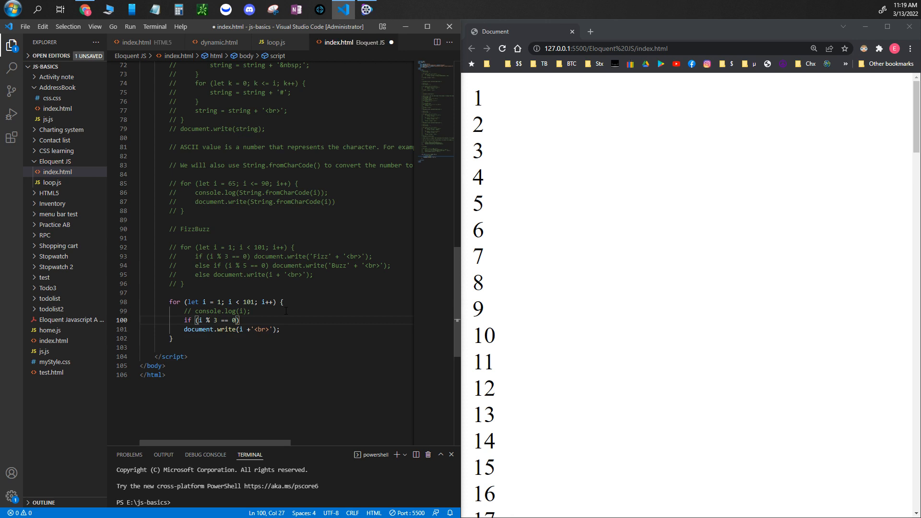
key(Right)
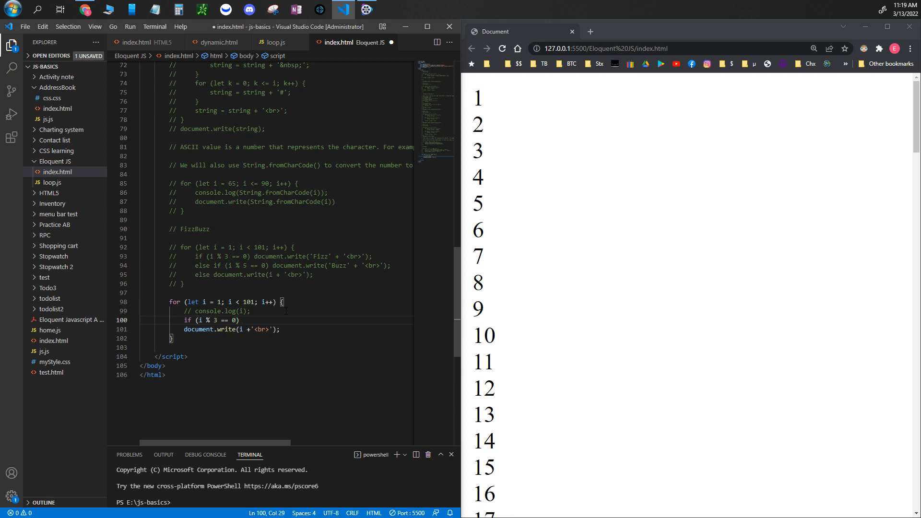
text(doc)
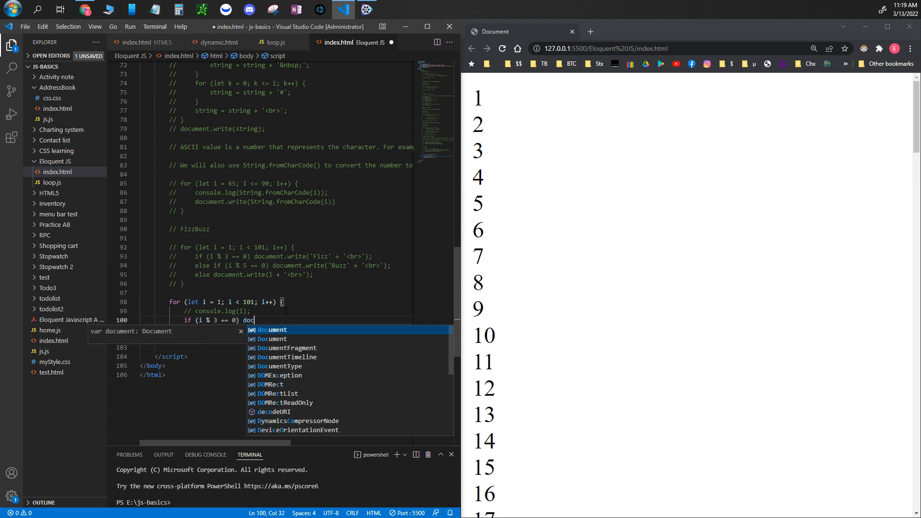
text(ument.write(')
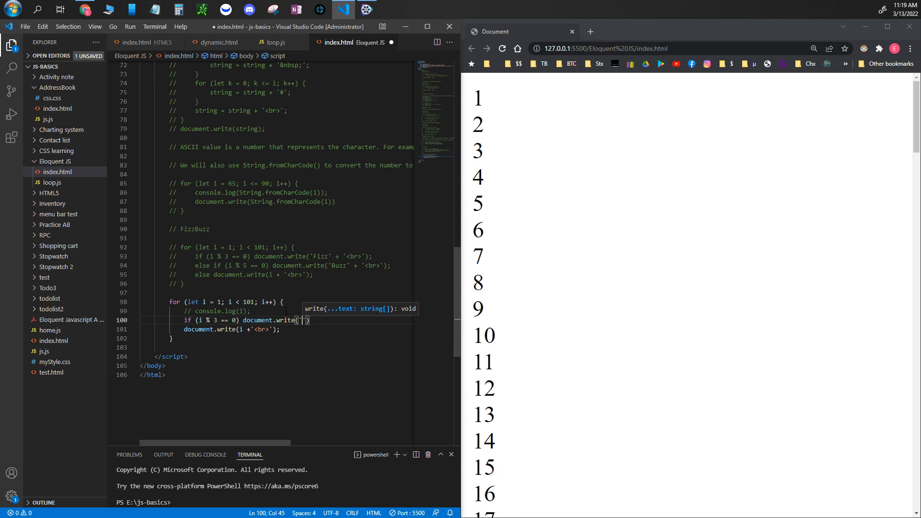
text(Buzz)
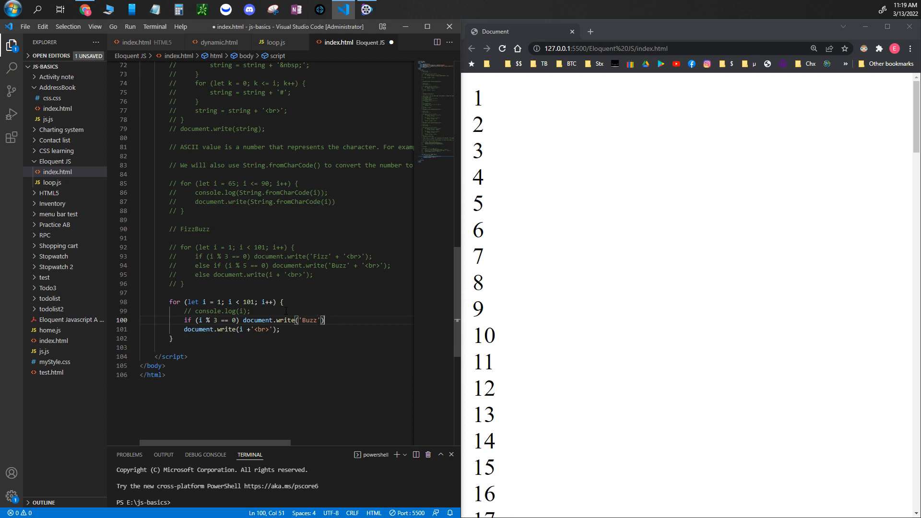
text(;)
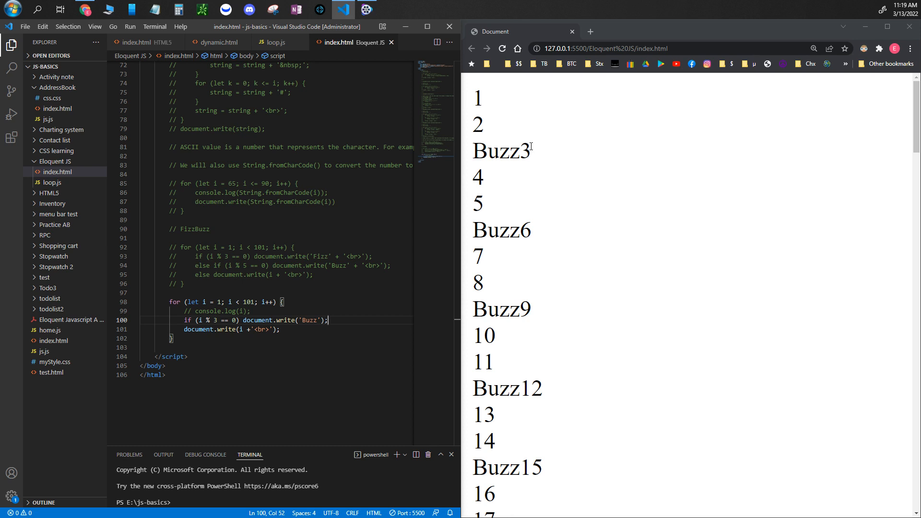
mouse_move(523, 154)
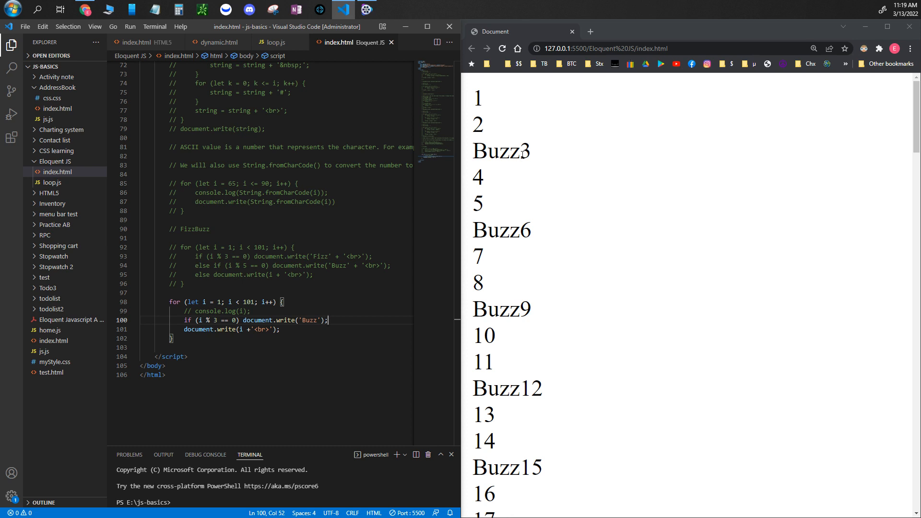
mouse_move(514, 158)
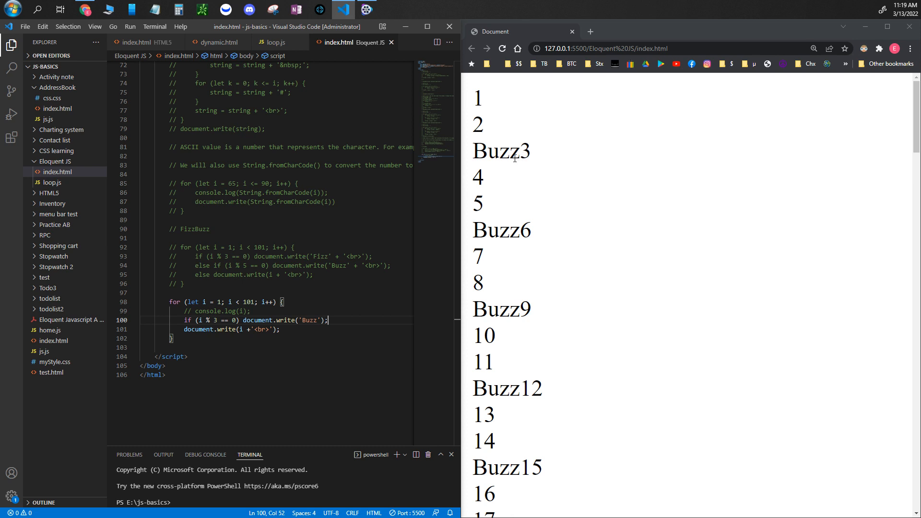
mouse_move(516, 151)
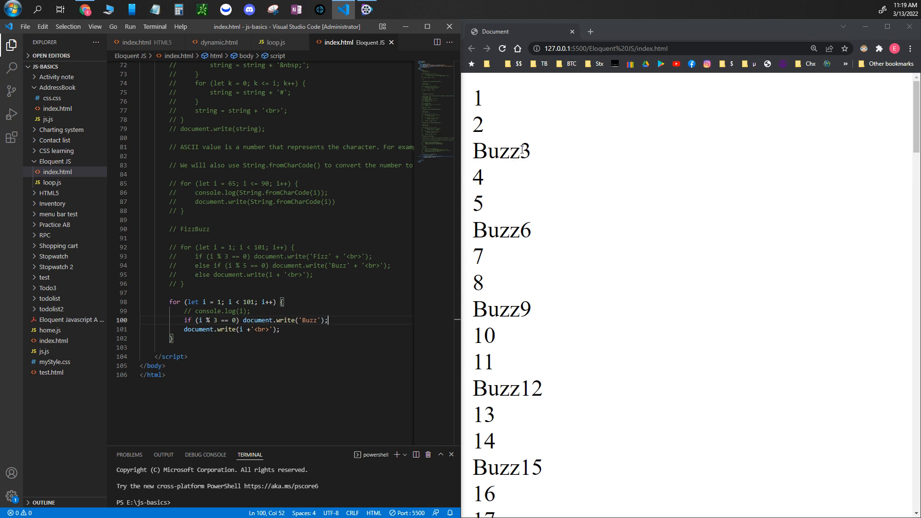
mouse_move(491, 171)
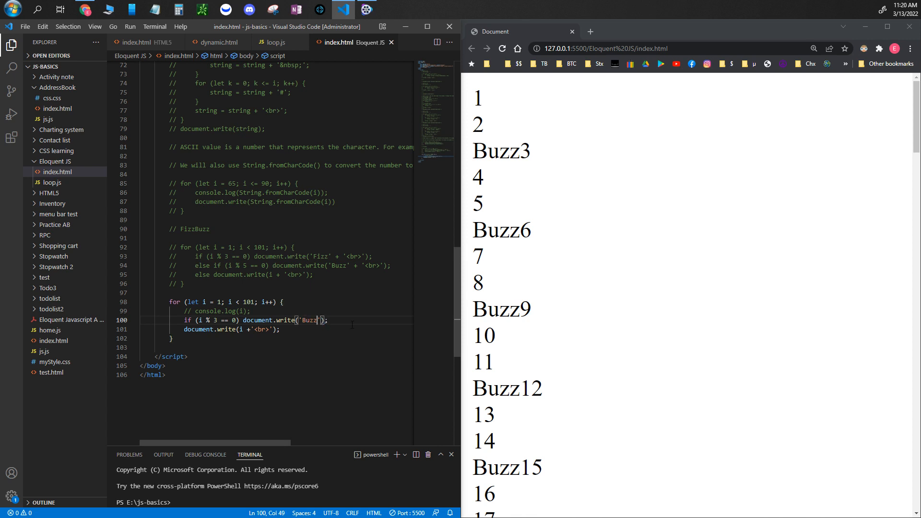
Step: Change the written 'Buzz' to 'Fizz' + '<br>' on line 100
key(Backspace)
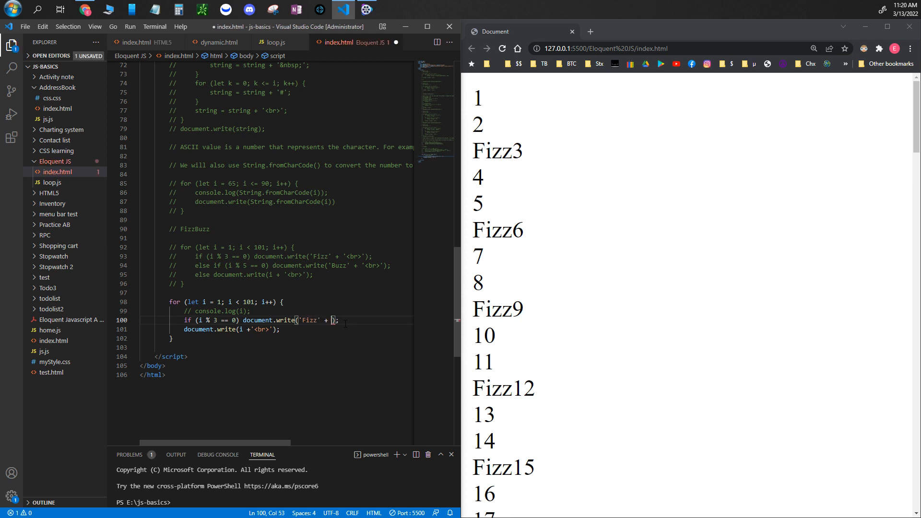
text('<br>)
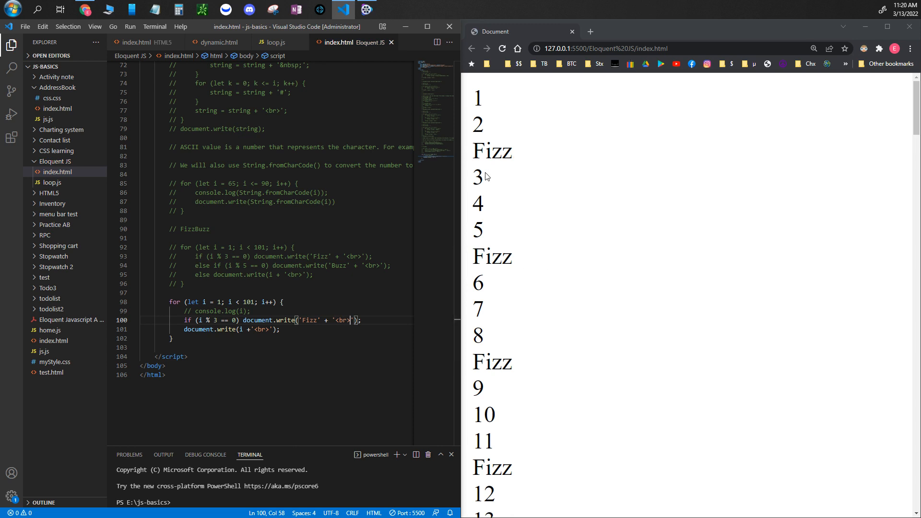
mouse_move(511, 168)
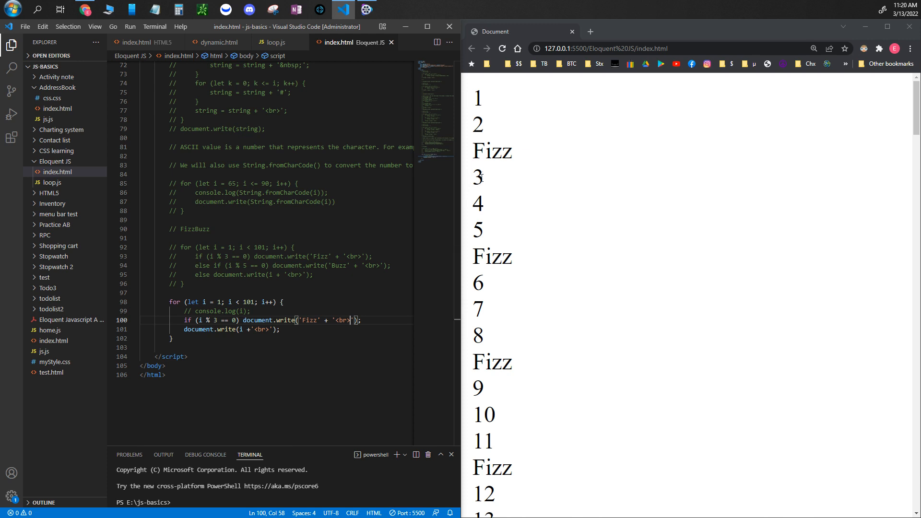
mouse_move(502, 285)
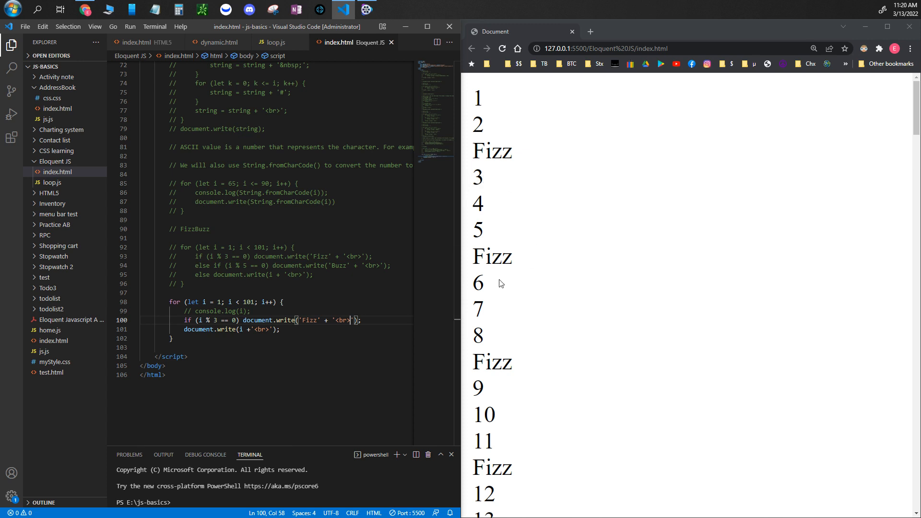
Step: Put else before the document.write(i + '<br>') line on line 101
click(184, 329)
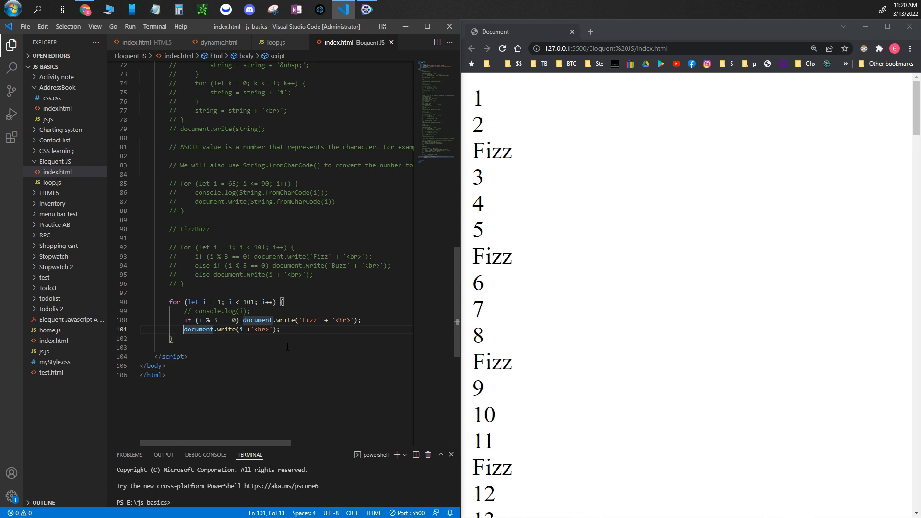
text(else)
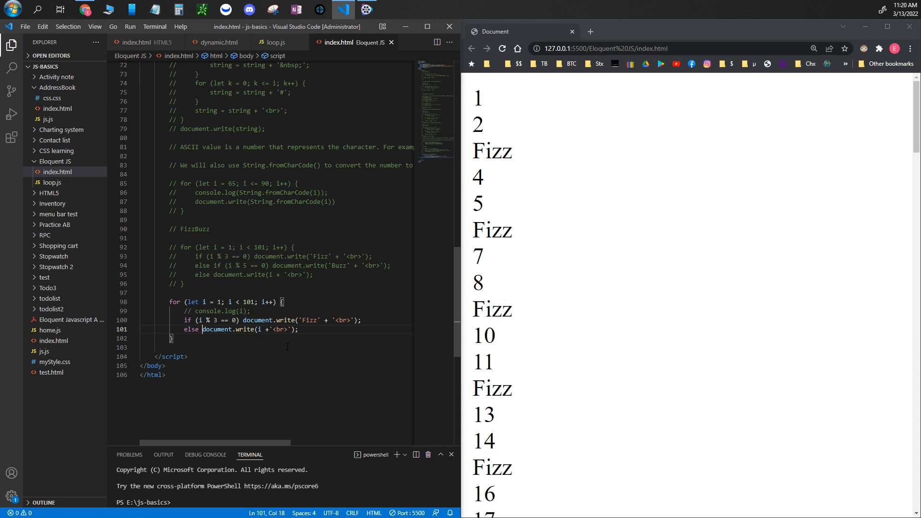
mouse_move(486, 245)
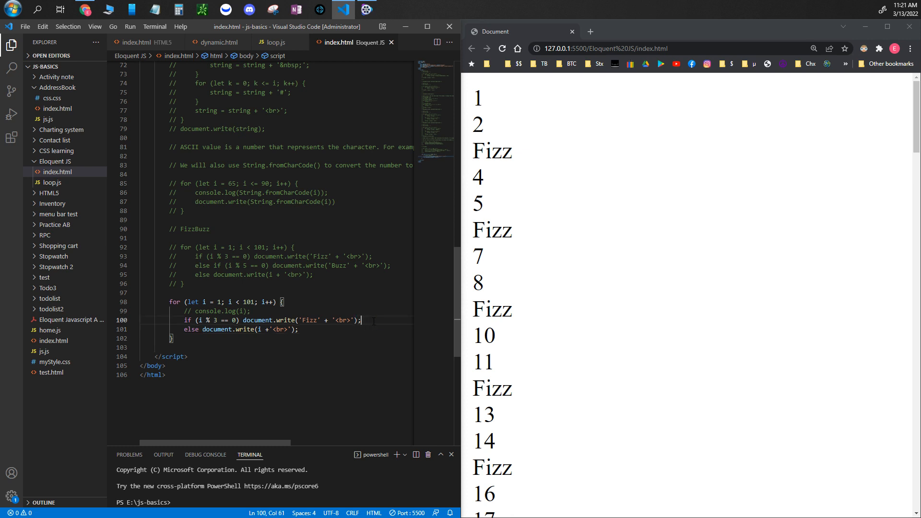
Step: Add else if (i % 5 == 0) document.write('Buzz' + '<br>'); after line 100
key(Enter)
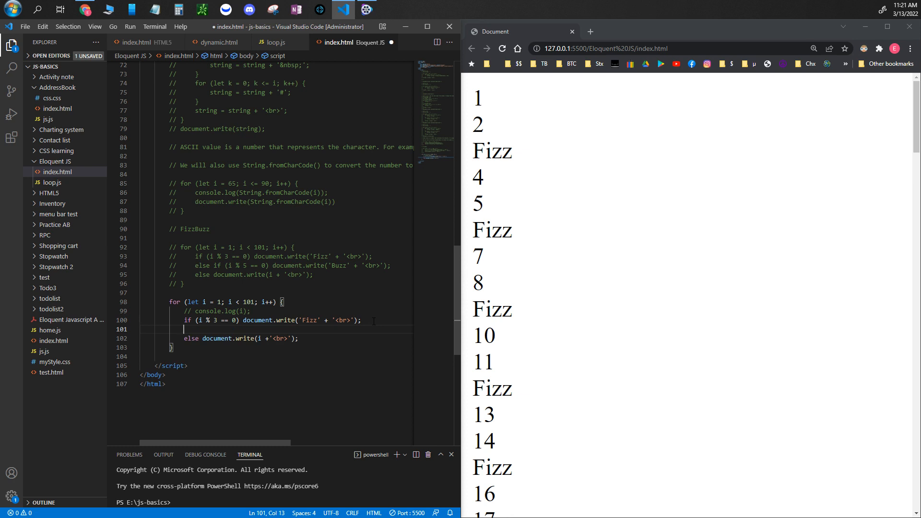
text(else if ()
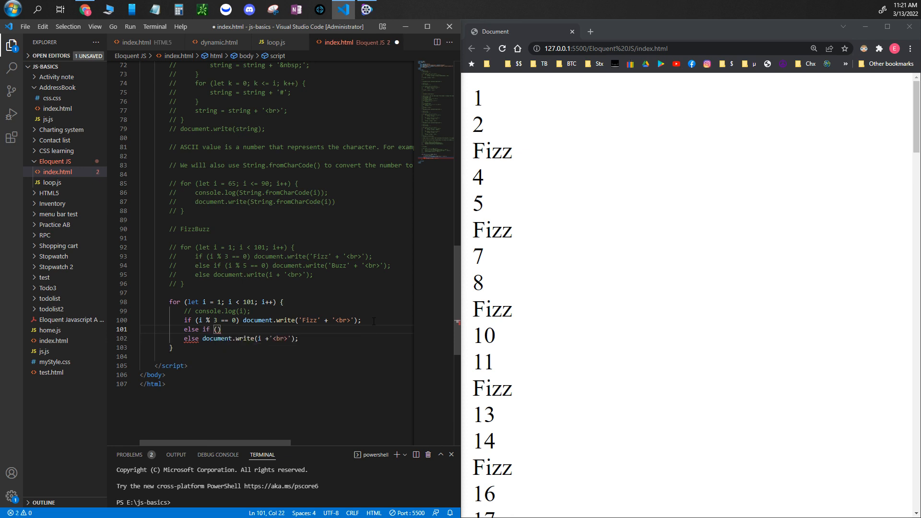
text(i % 5 == 0)
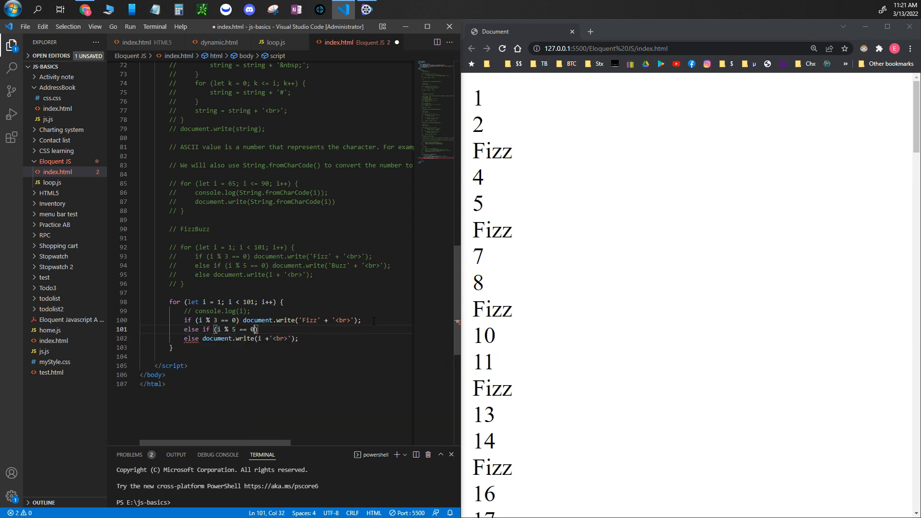
text(document)
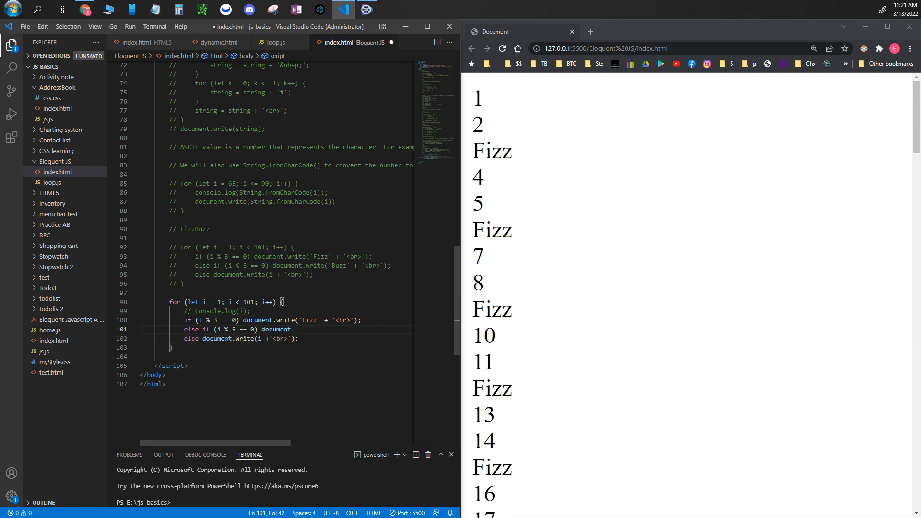
text(.write()
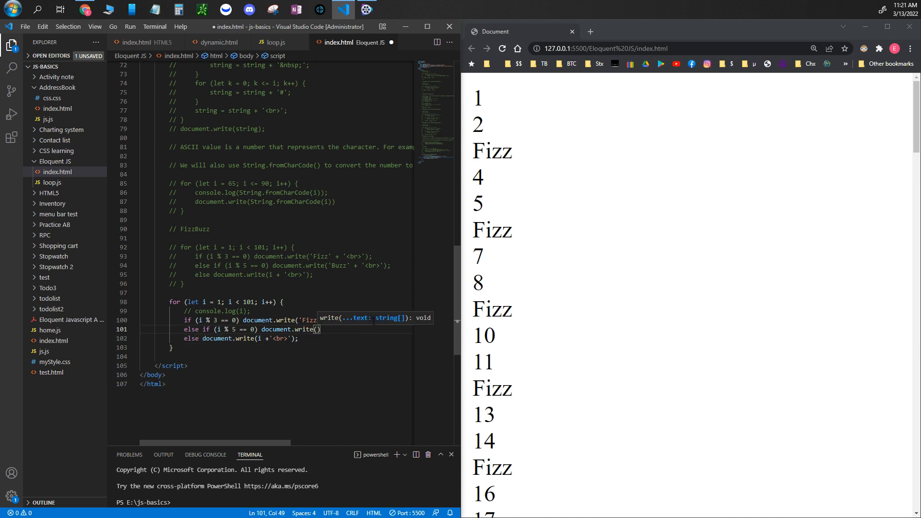
text('Buzz')
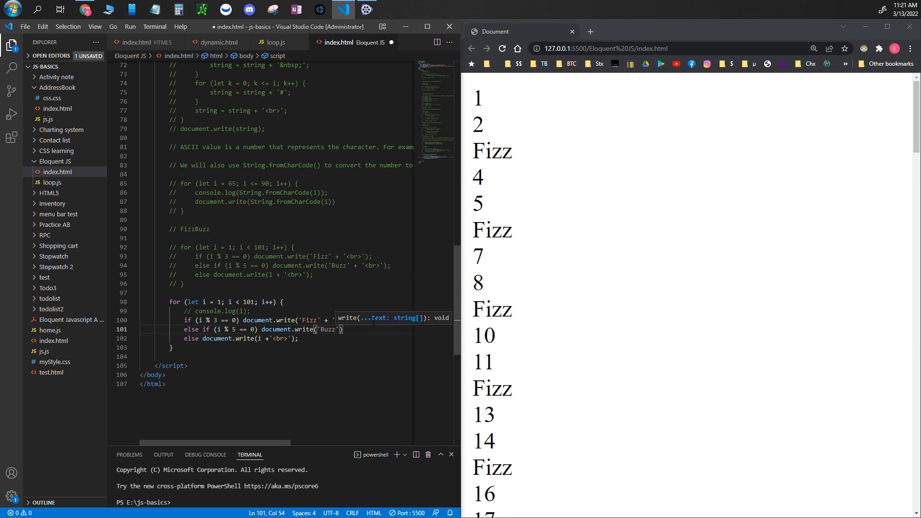
text(+)
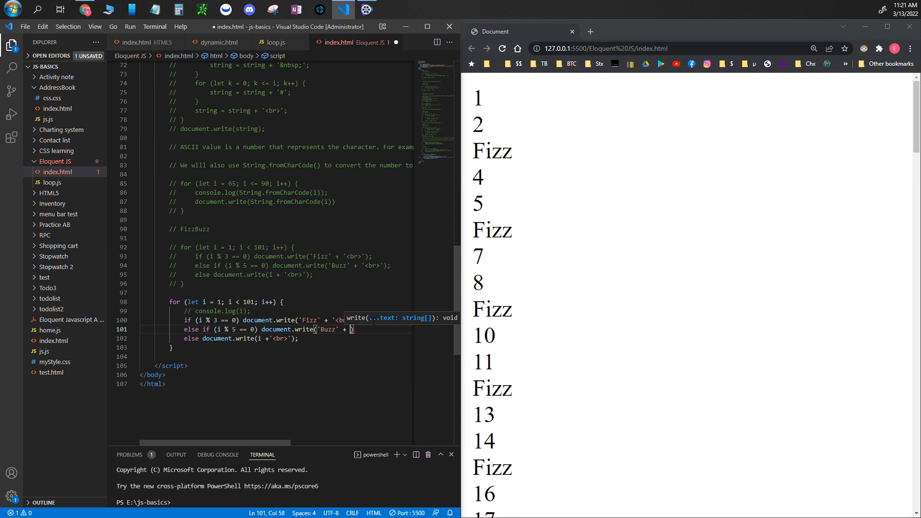
text('<br>)
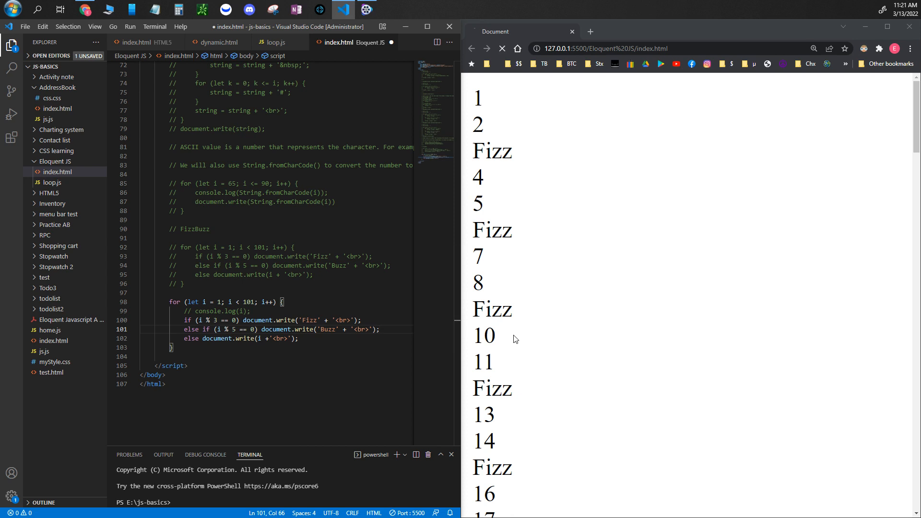
Step: Scroll the browser page to verify Fizz and Buzz output through 100, then return to the editor
click(502, 48)
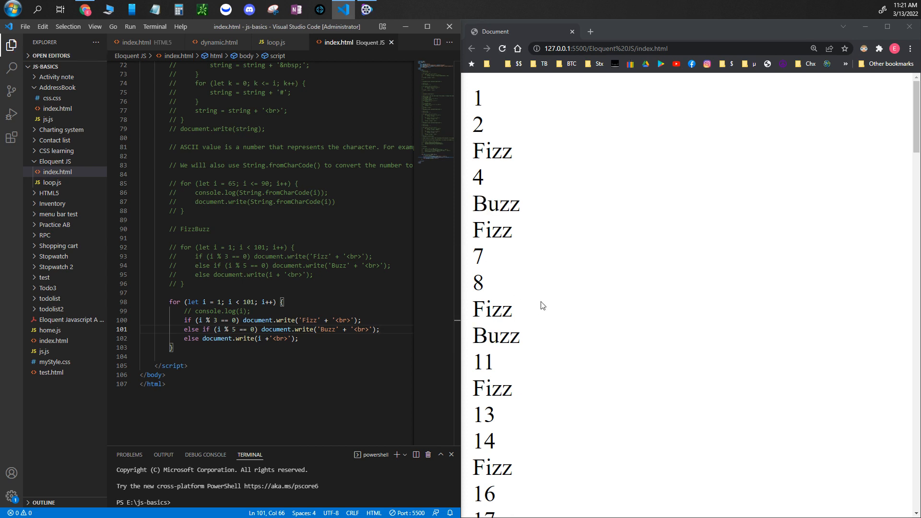
scroll(down, 3)
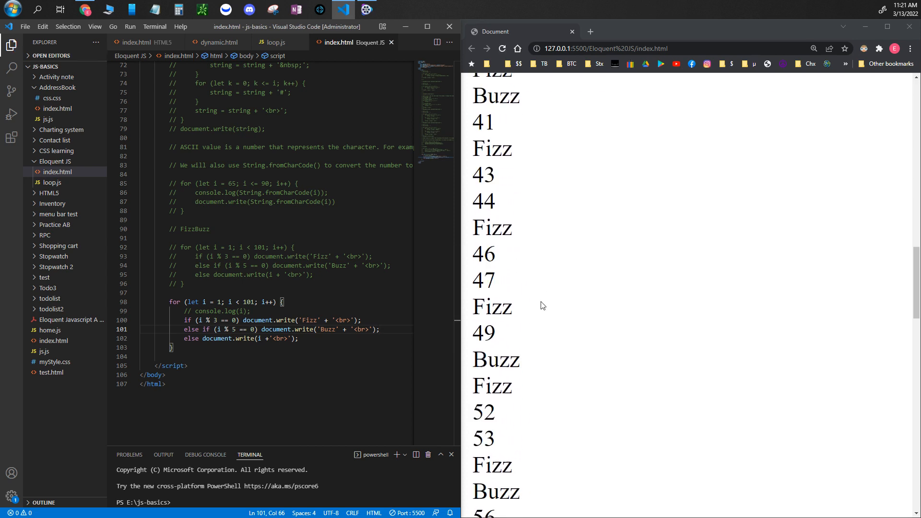
scroll(down, 3)
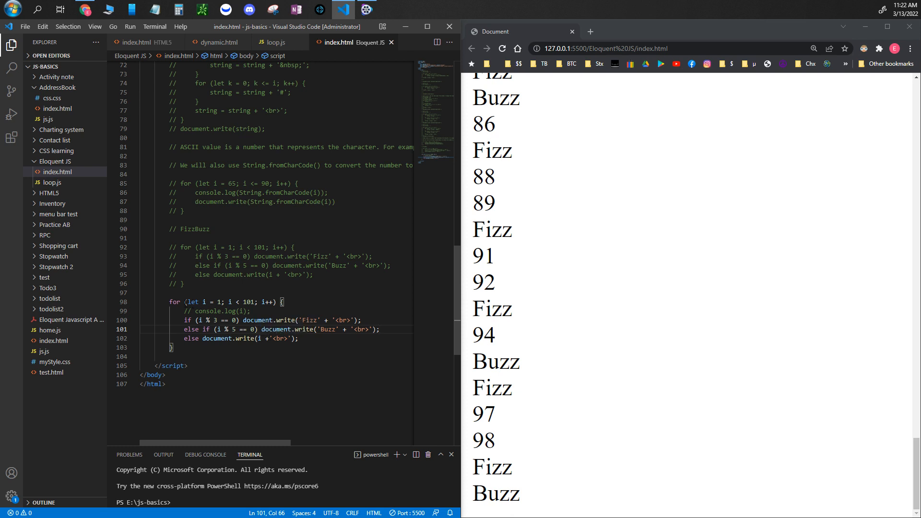
click(284, 302)
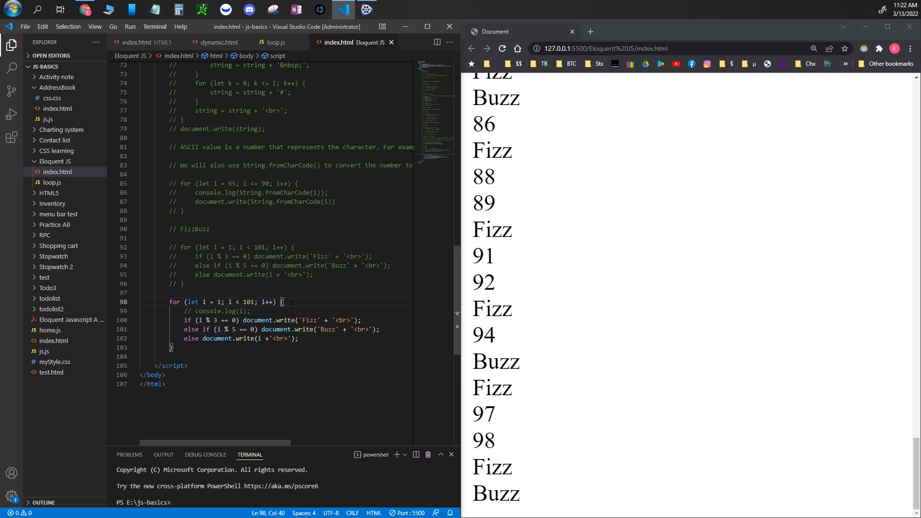